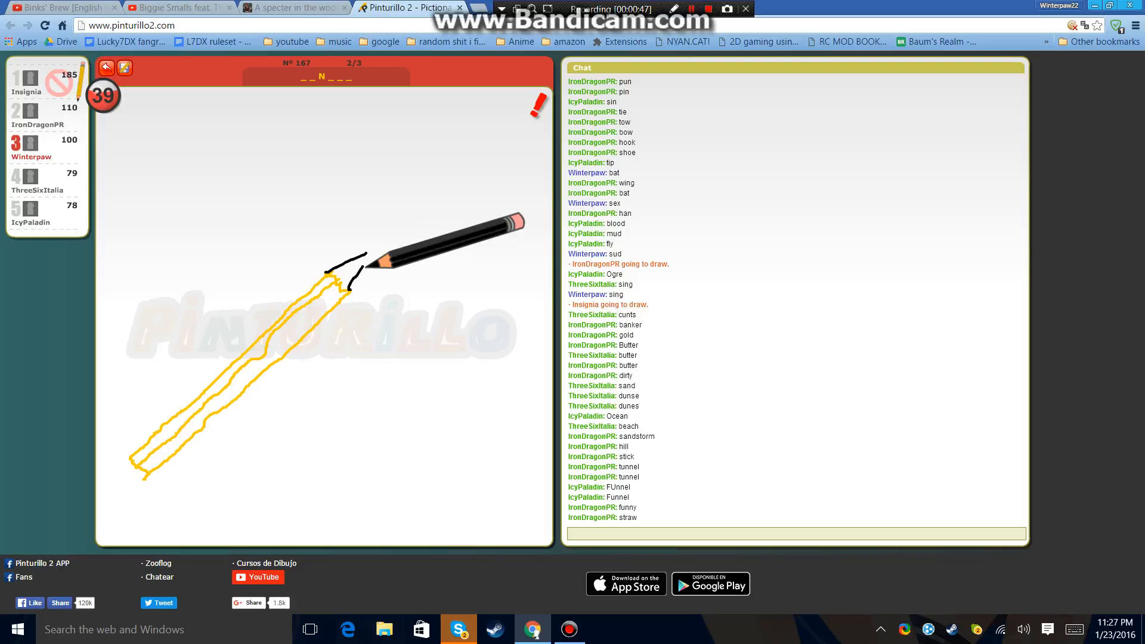
# Guess 'pencil' in chat for the yellow pencil drawing.
pyautogui.write('pencil')
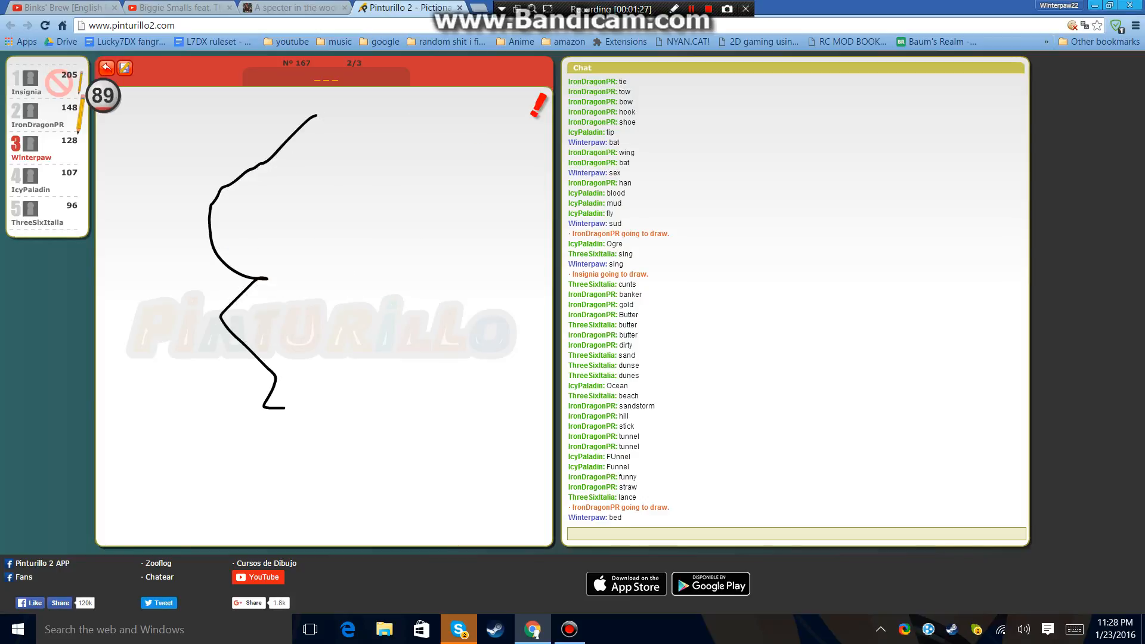
# Drag across the game area while guessing the three-letter drawing.
pyautogui.moveTo(314, 117); pyautogui.dragTo(496, 131)
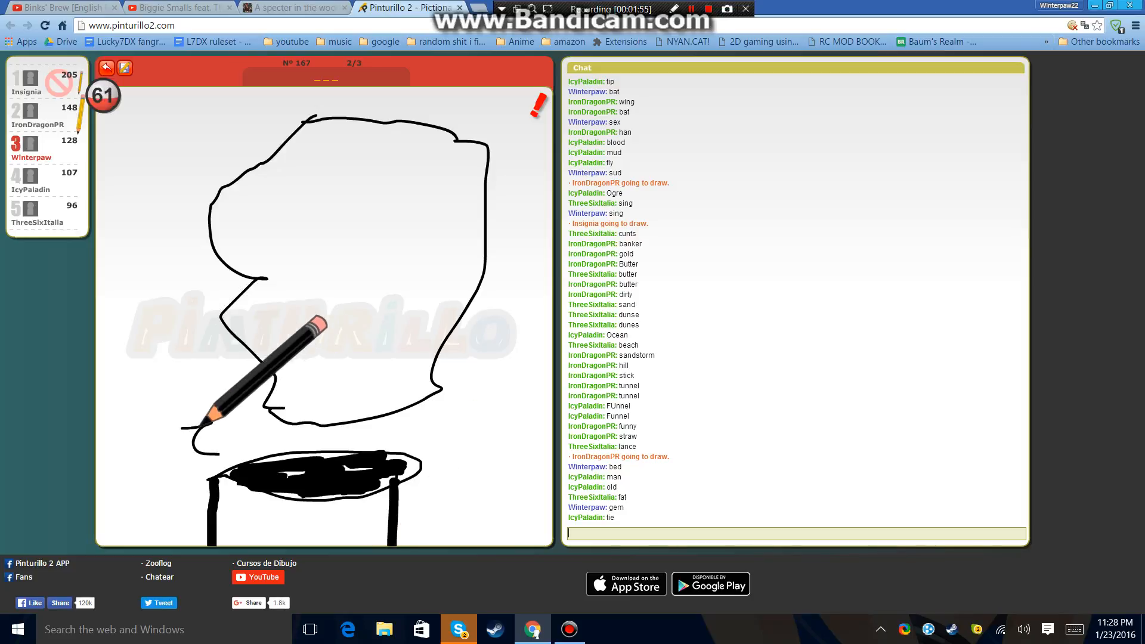
pyautogui.moveTo(226, 423); pyautogui.dragTo(468, 409)
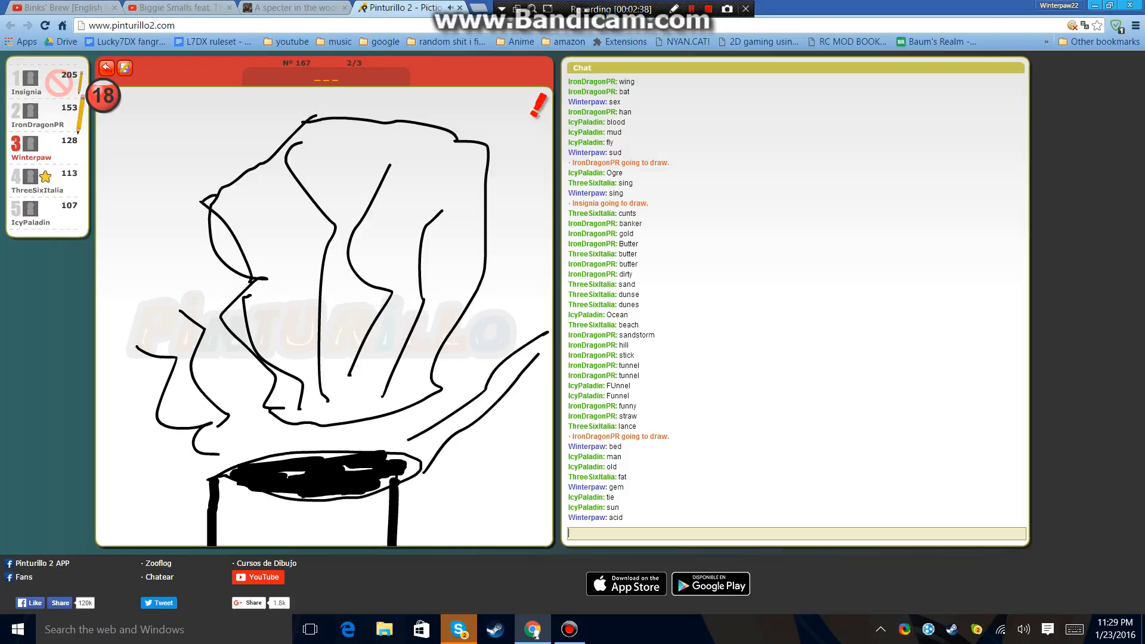
# Type the 'h2o' guess in chat for the steaming pot drawing.
pyautogui.write('h')
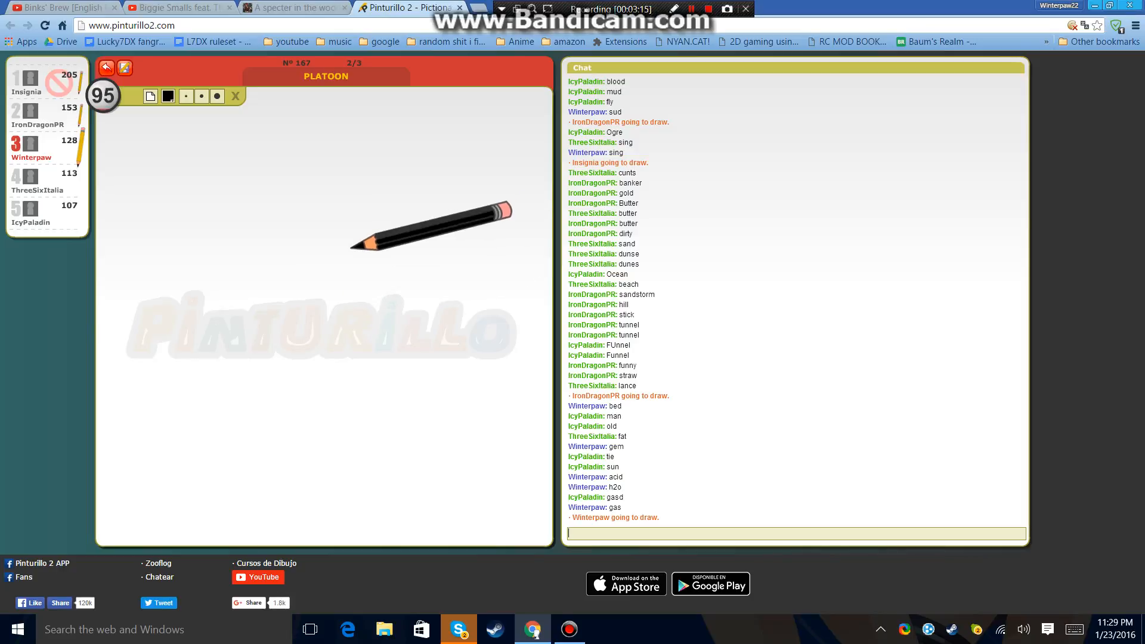
# Draw a boat hull and more ships on the canvas for PLATOON.
pyautogui.moveTo(317, 208); pyautogui.dragTo(310, 354)
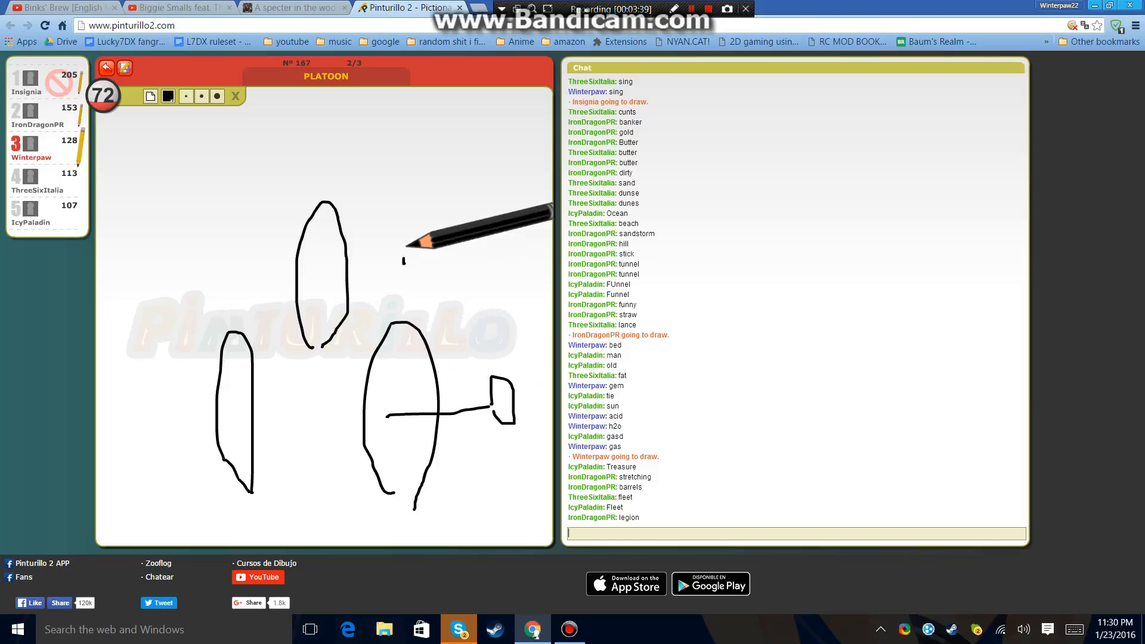
pyautogui.moveTo(406, 260); pyautogui.dragTo(427, 347)
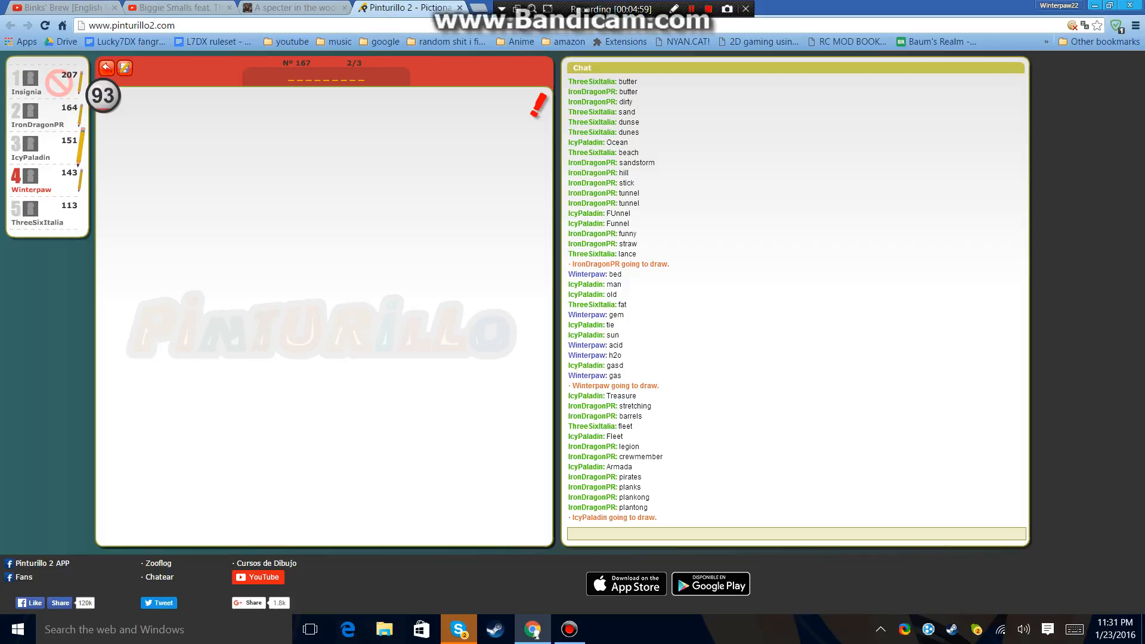
pyautogui.moveTo(110, 175); pyautogui.dragTo(439, 170)
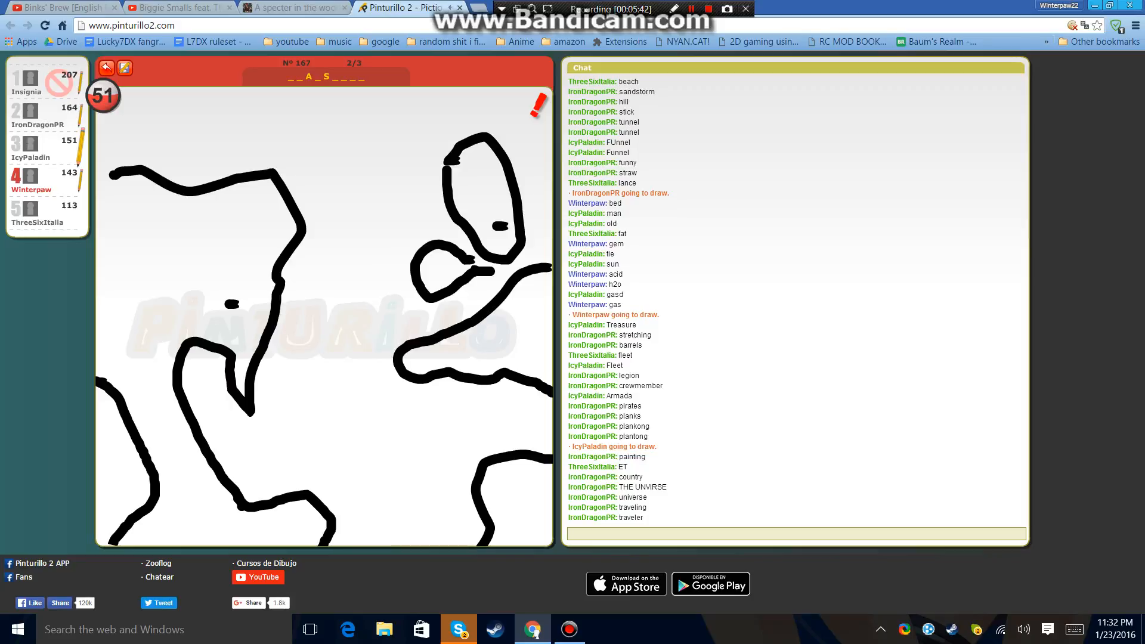
# Guess 'mailing' in chat, then start typing 'transp' as the next guess.
pyautogui.write('mail')
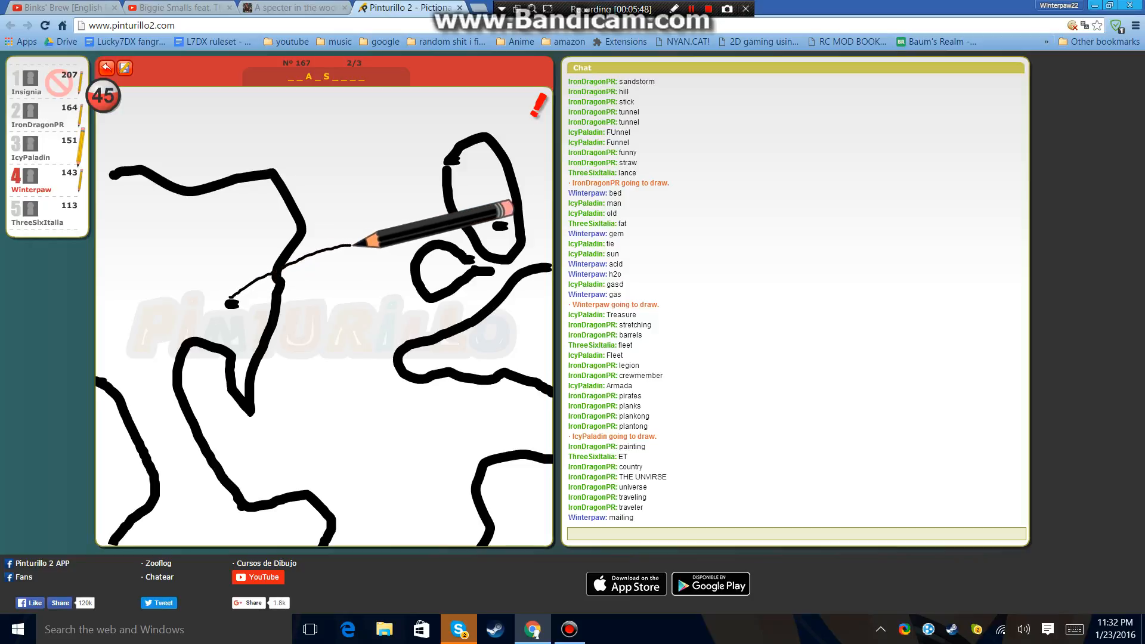
pyautogui.moveTo(368, 241); pyautogui.dragTo(500, 219)
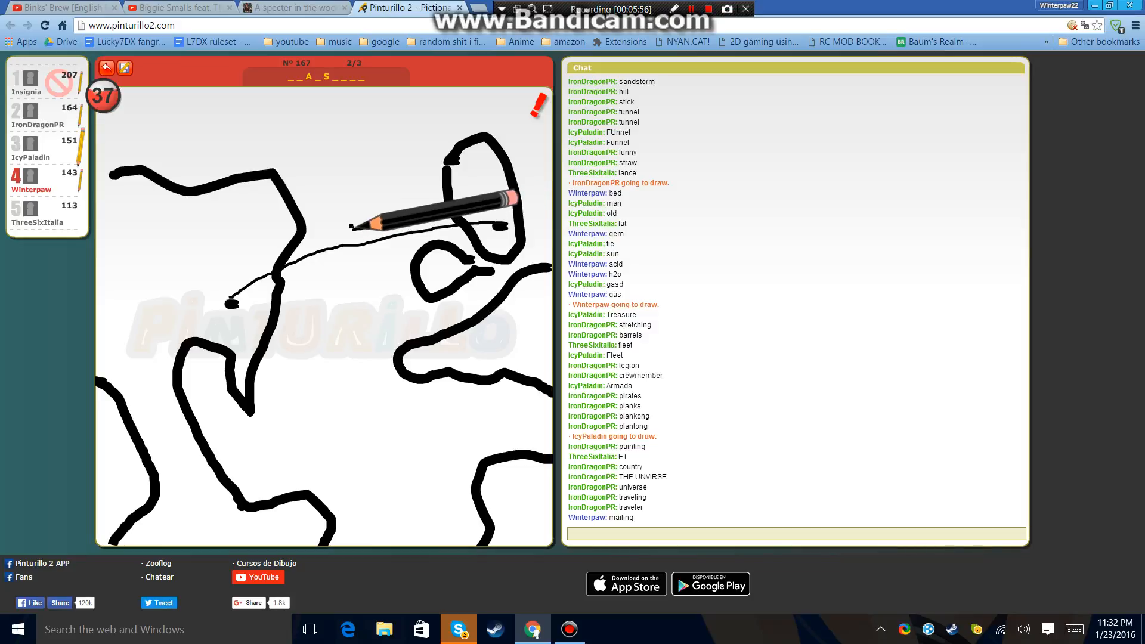
pyautogui.write('trans')
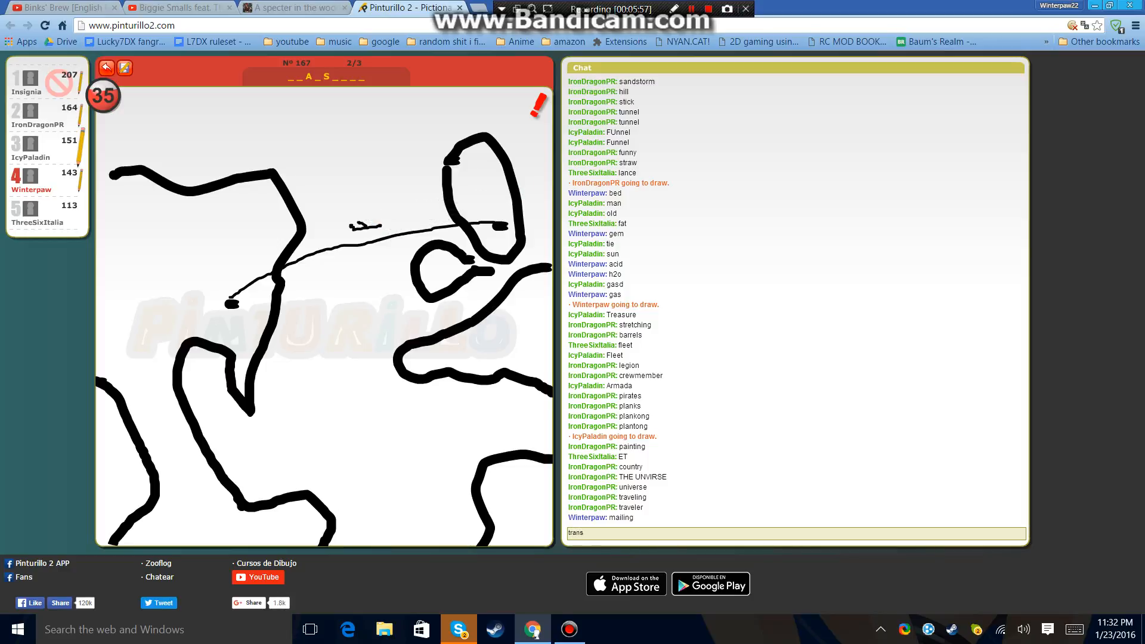
pyautogui.write('p')
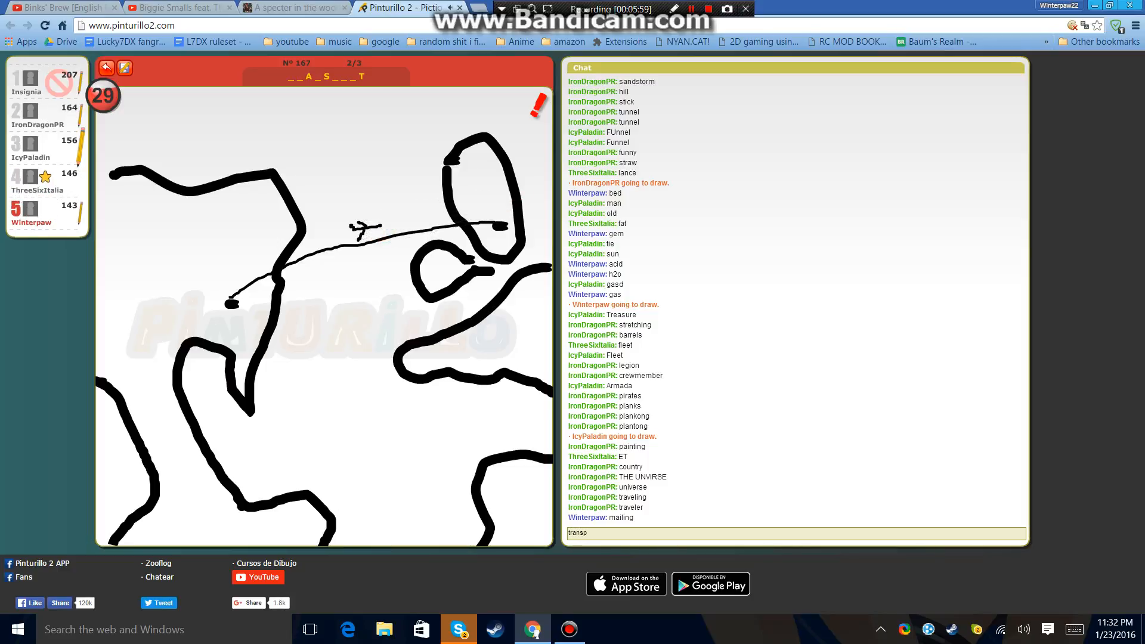